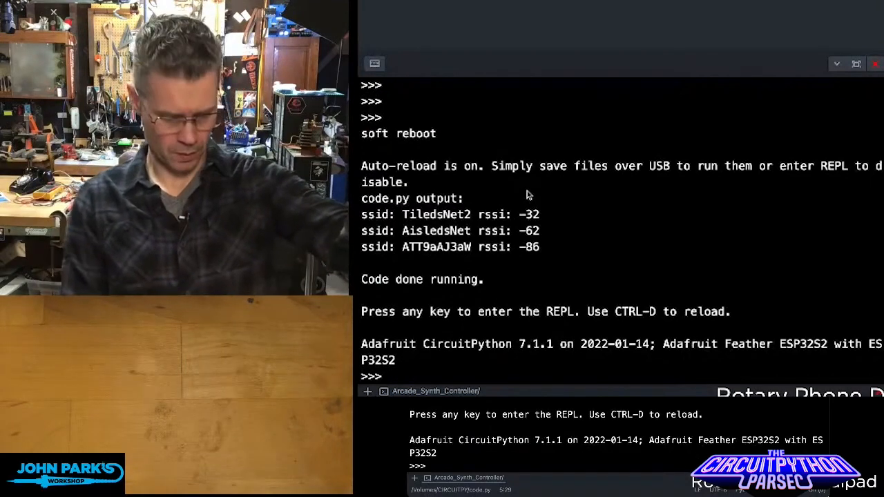
{"action": "type", "text": "a0000"}
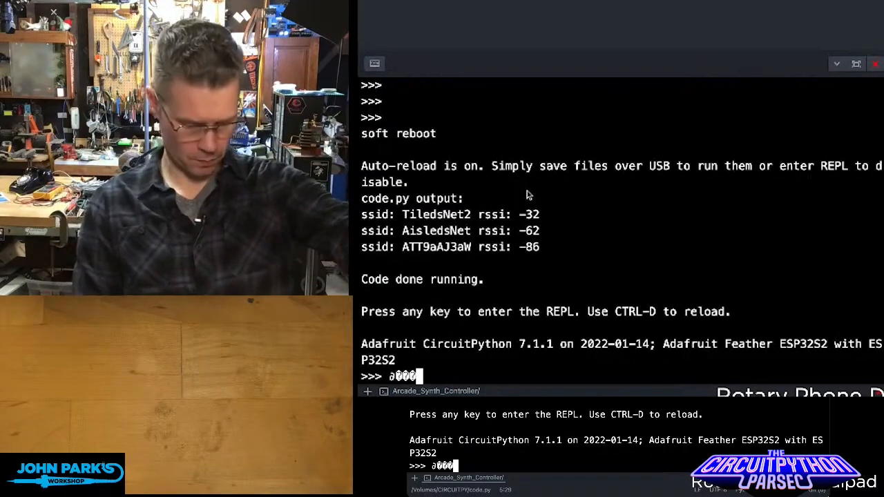